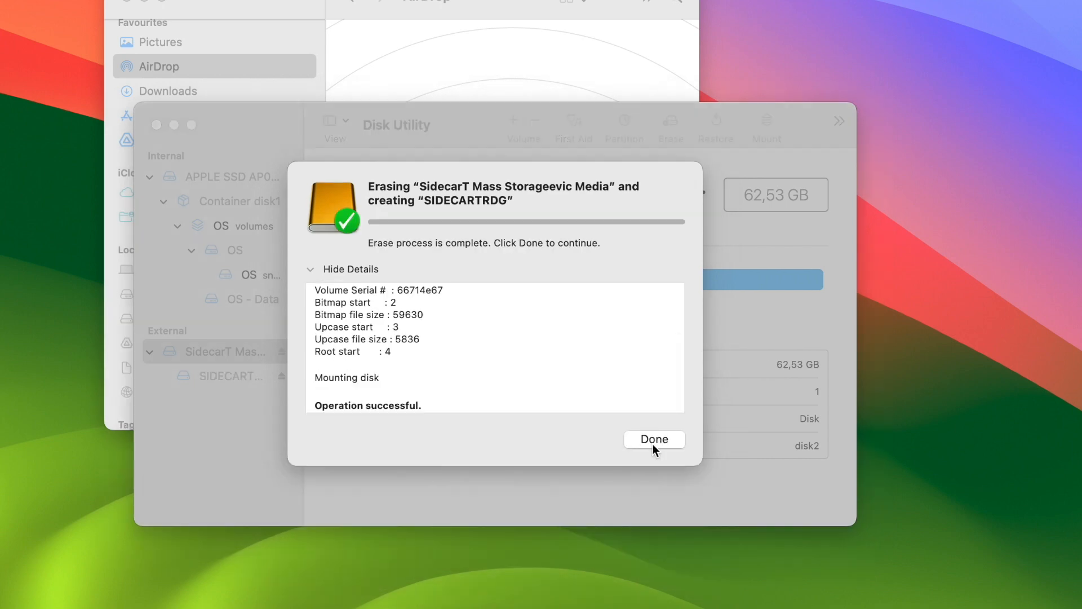
# Dismiss the 'Operation successful' erase report for the new SIDECARTRDG volume.
pyautogui.click(652, 439)
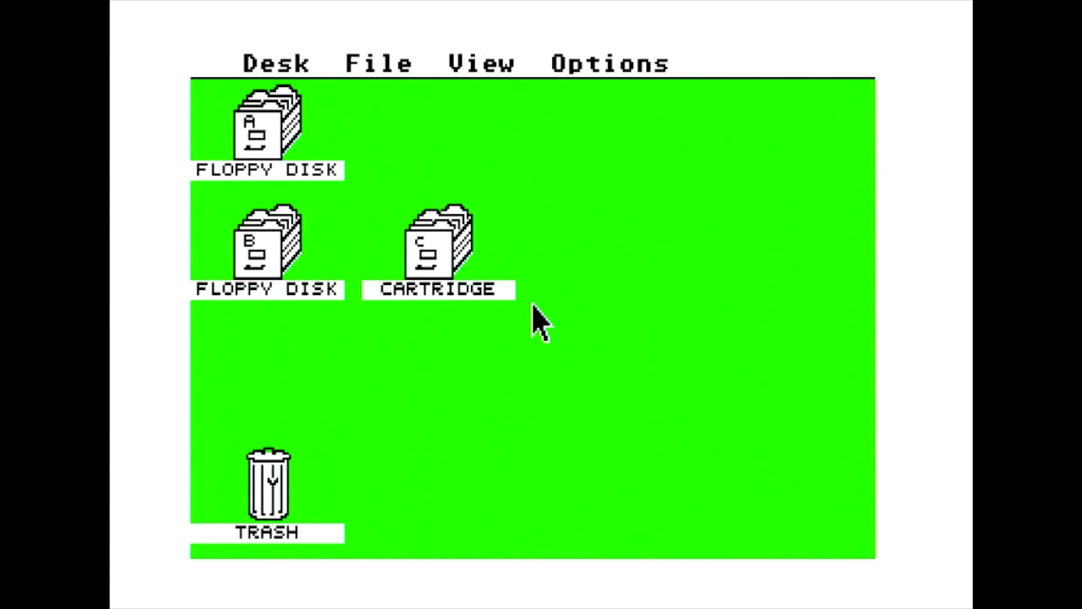